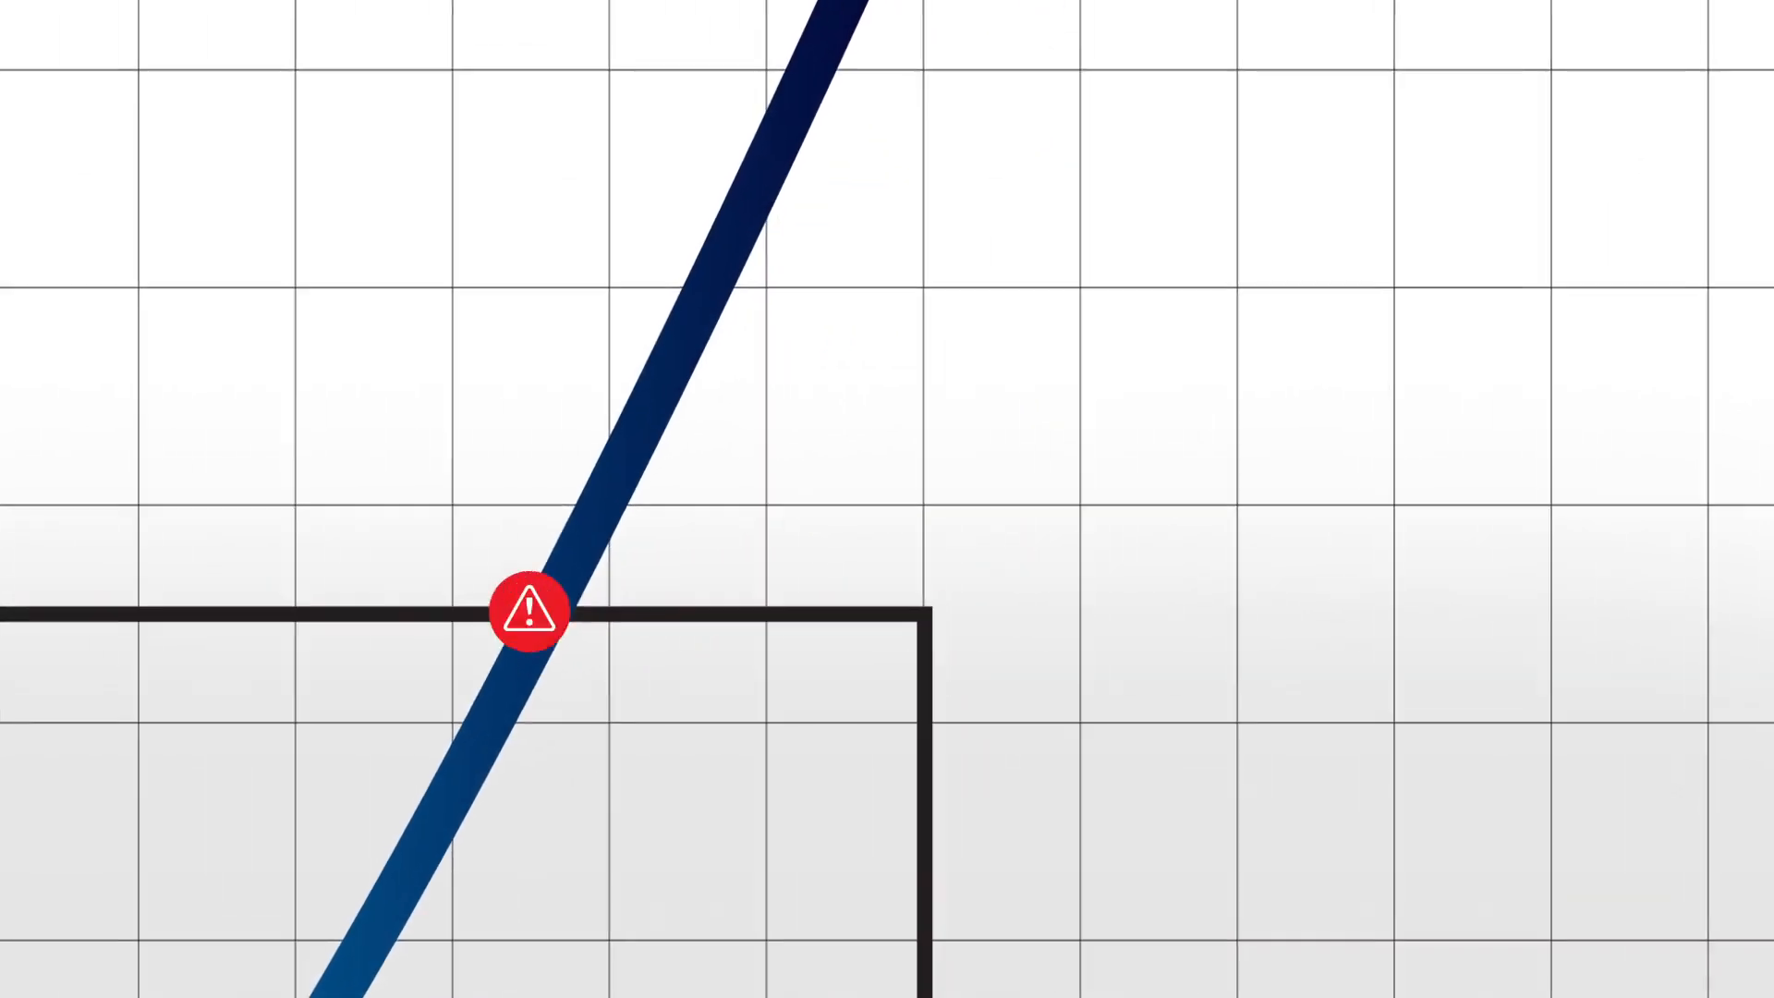
left_click(527, 613)
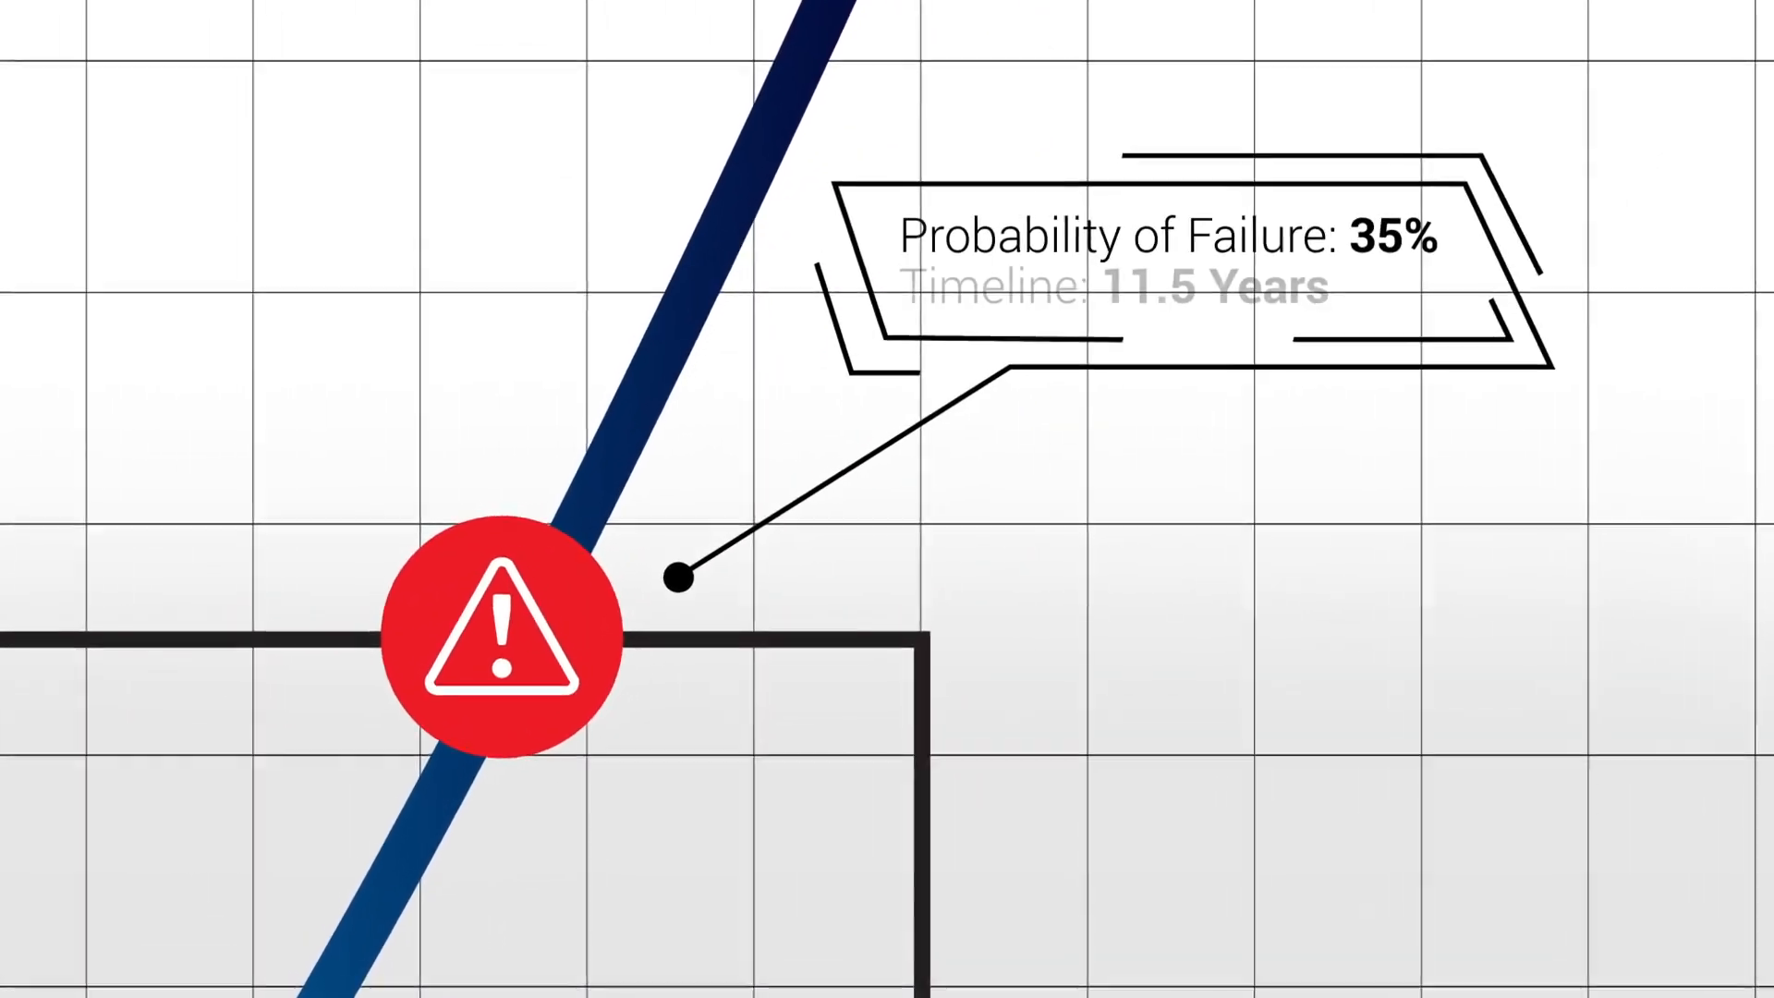